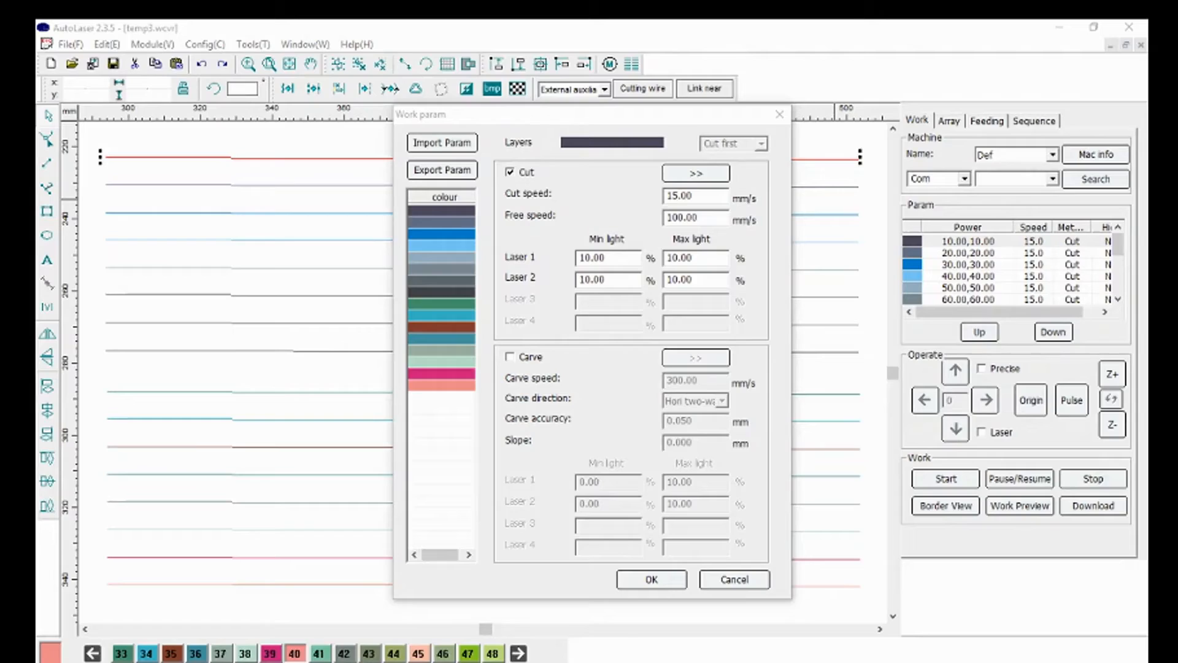
{"action": "mouse_move", "coordinate": [209, 353]}
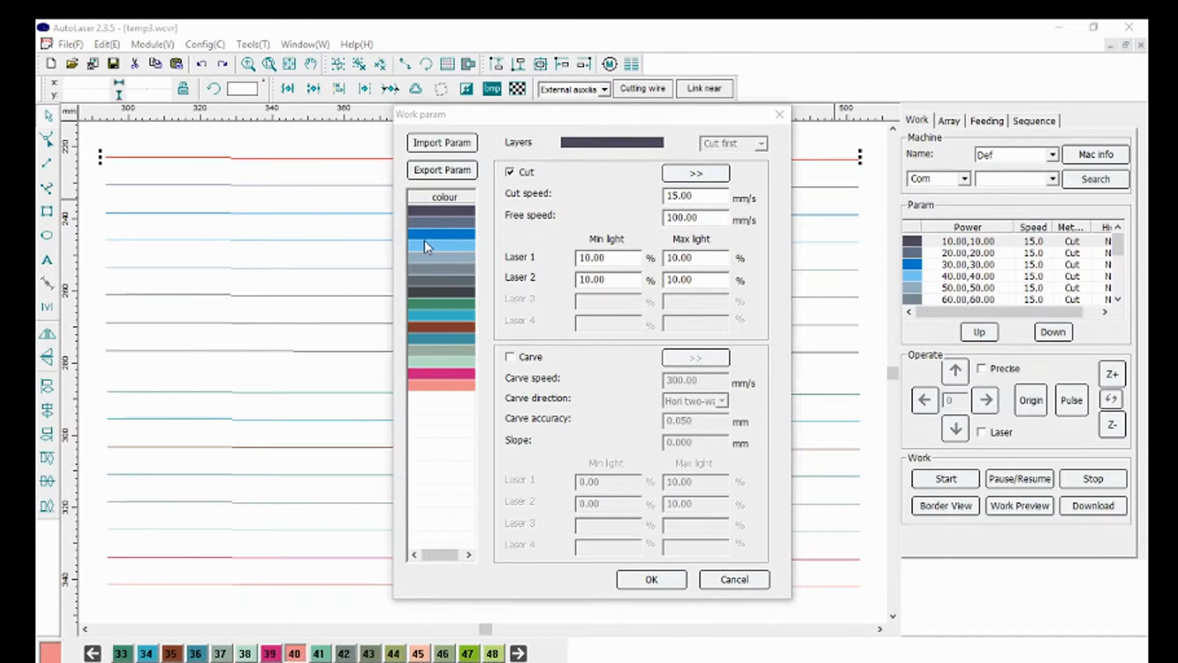
- Assign the colour layers their min/max power values (10% or 80%) and apply the work parameters
{"action": "left_click", "coordinate": [441, 248]}
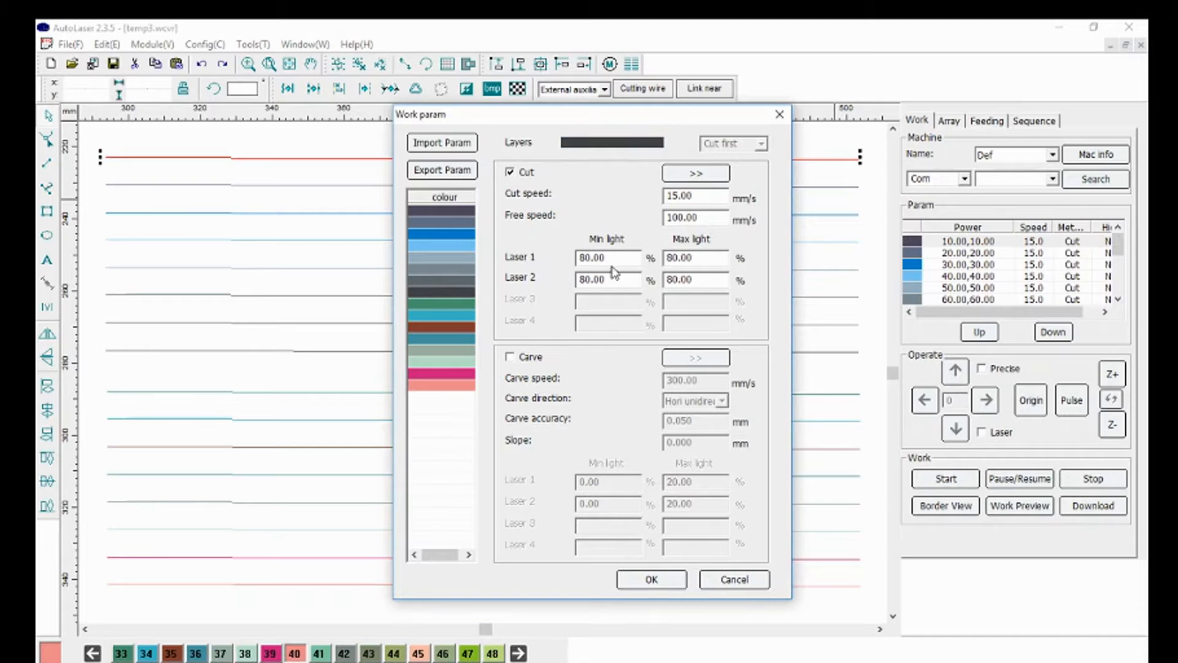
{"action": "triple_click", "coordinate": [693, 195]}
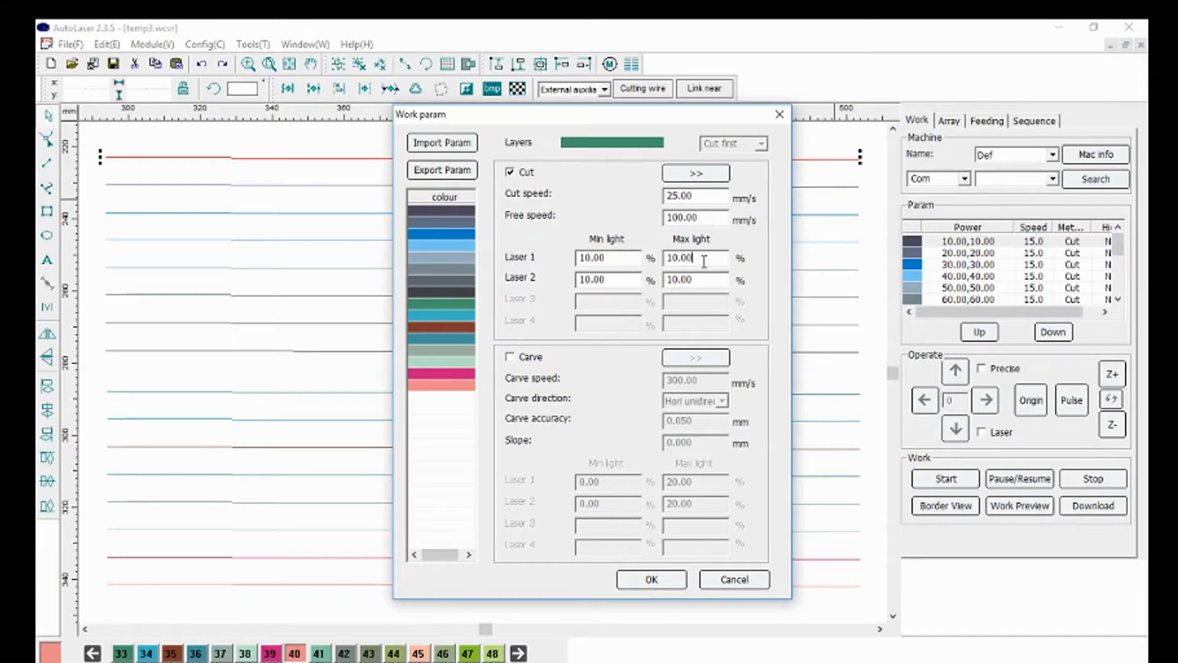
{"action": "triple_click", "coordinate": [678, 258]}
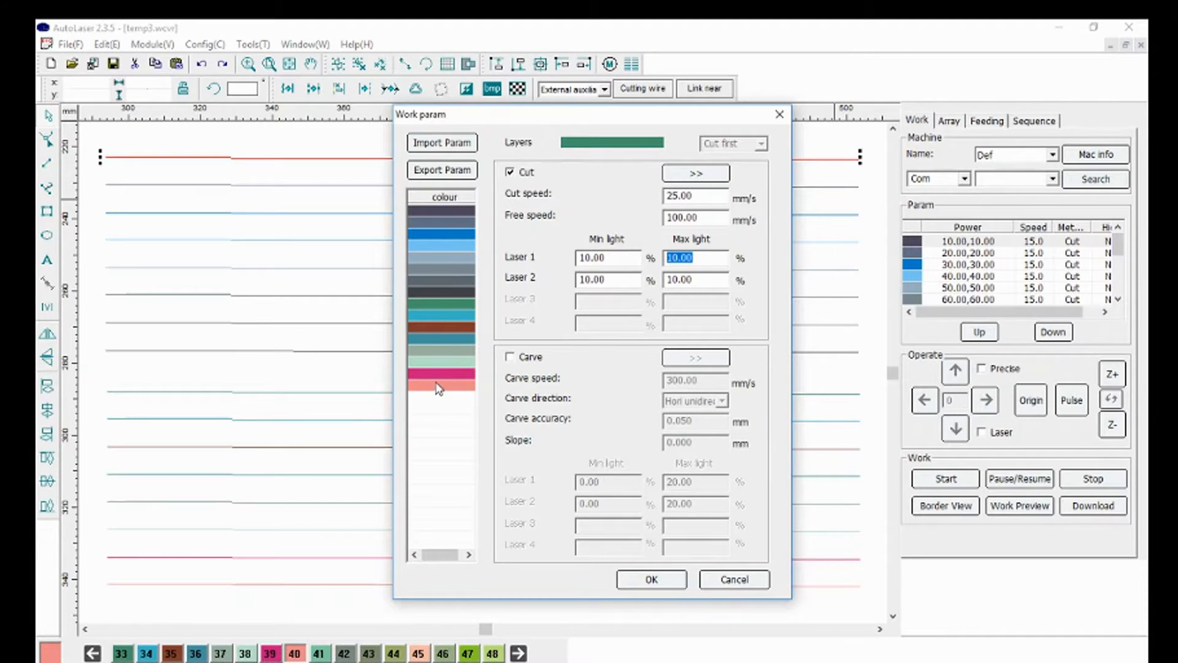
{"action": "left_click", "coordinate": [440, 379]}
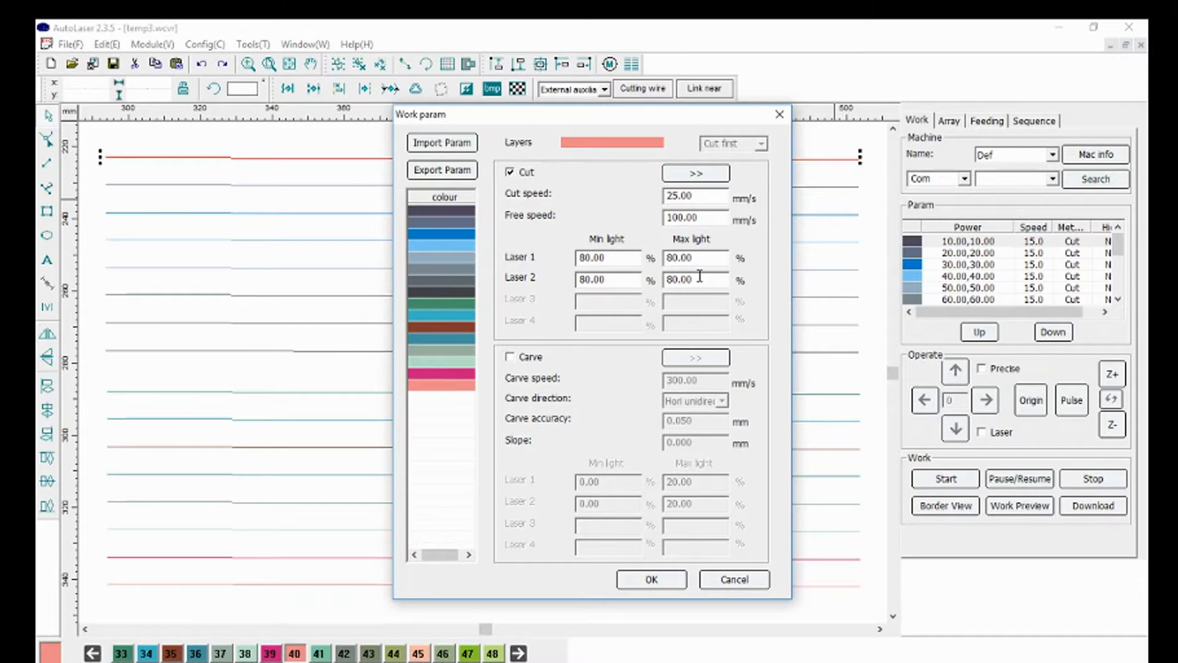
{"action": "mouse_move", "coordinate": [683, 578]}
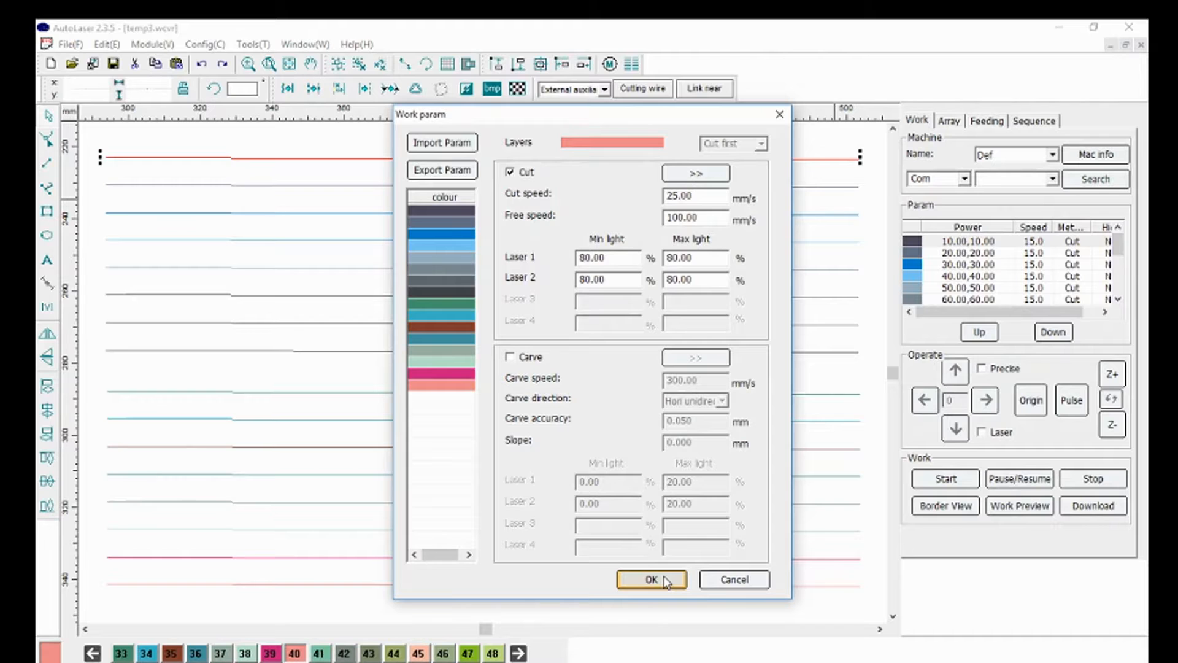
{"action": "left_click", "coordinate": [650, 579]}
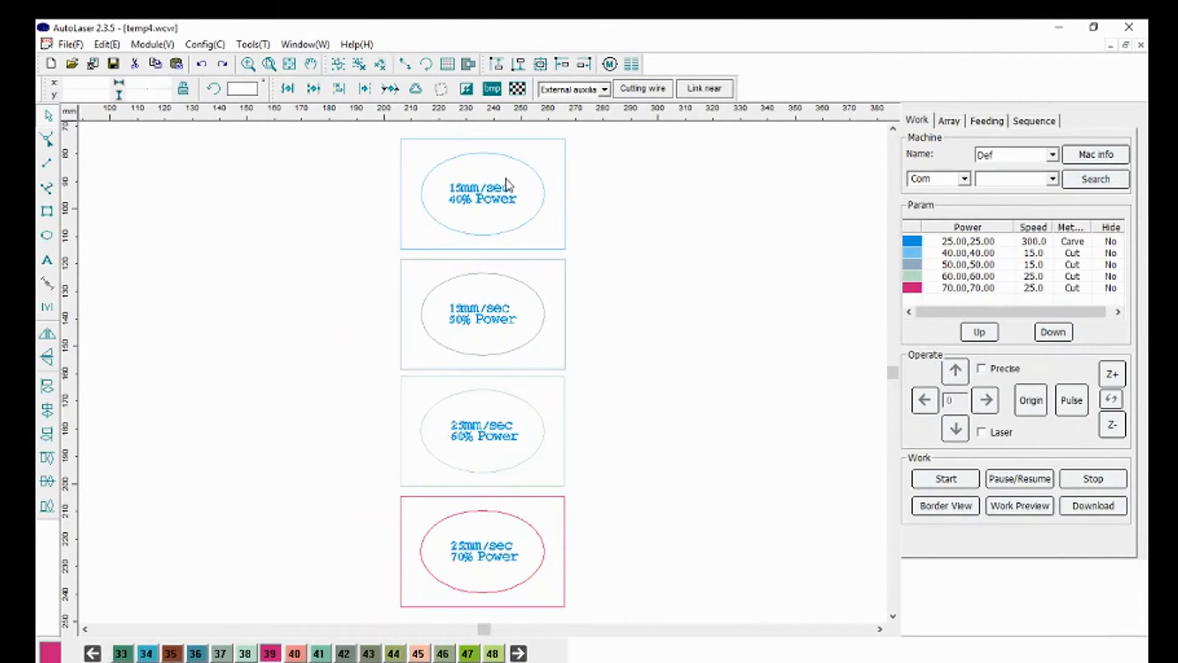
{"action": "mouse_move", "coordinate": [492, 177]}
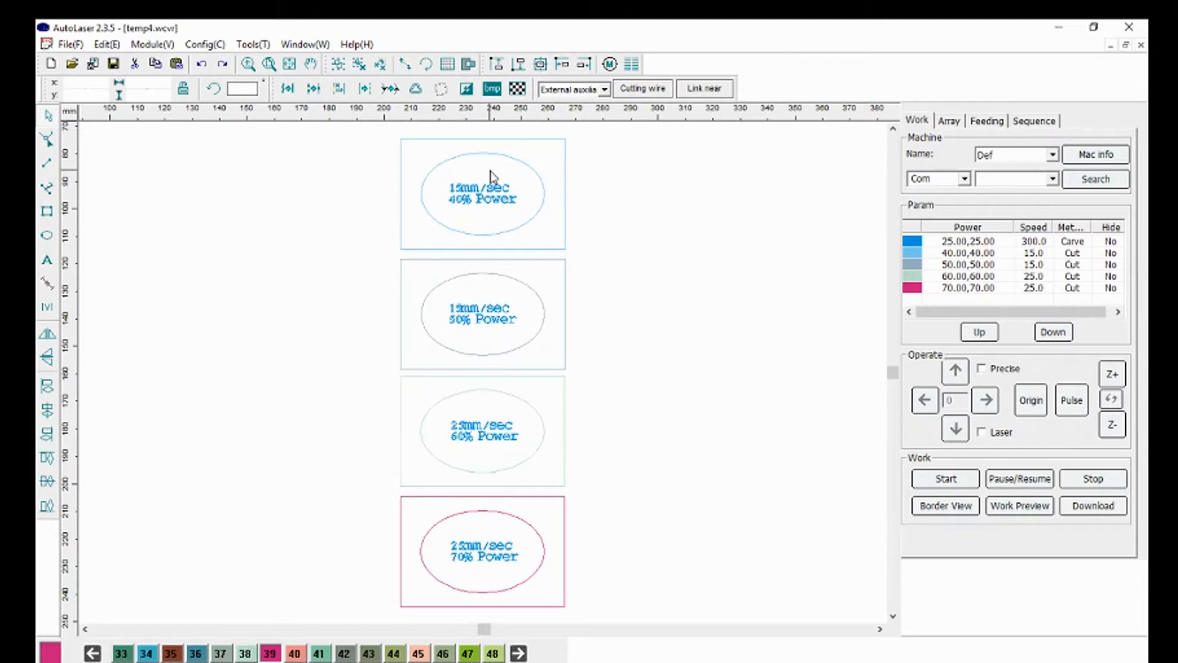
{"action": "mouse_move", "coordinate": [467, 200]}
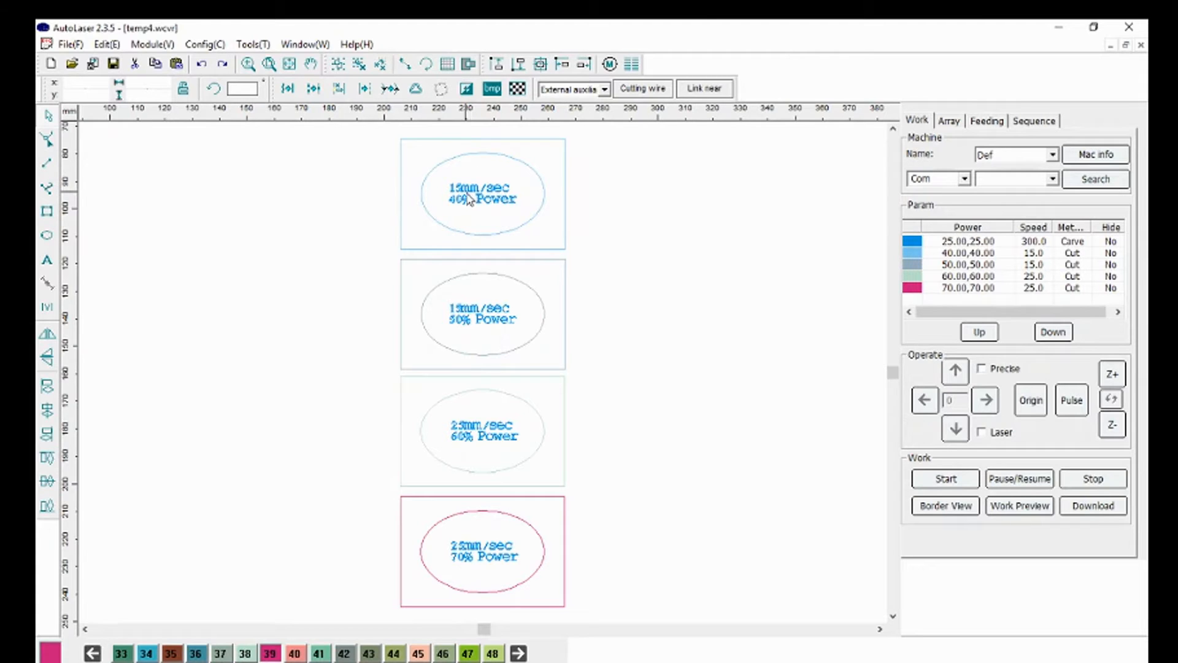
{"action": "mouse_move", "coordinate": [462, 336]}
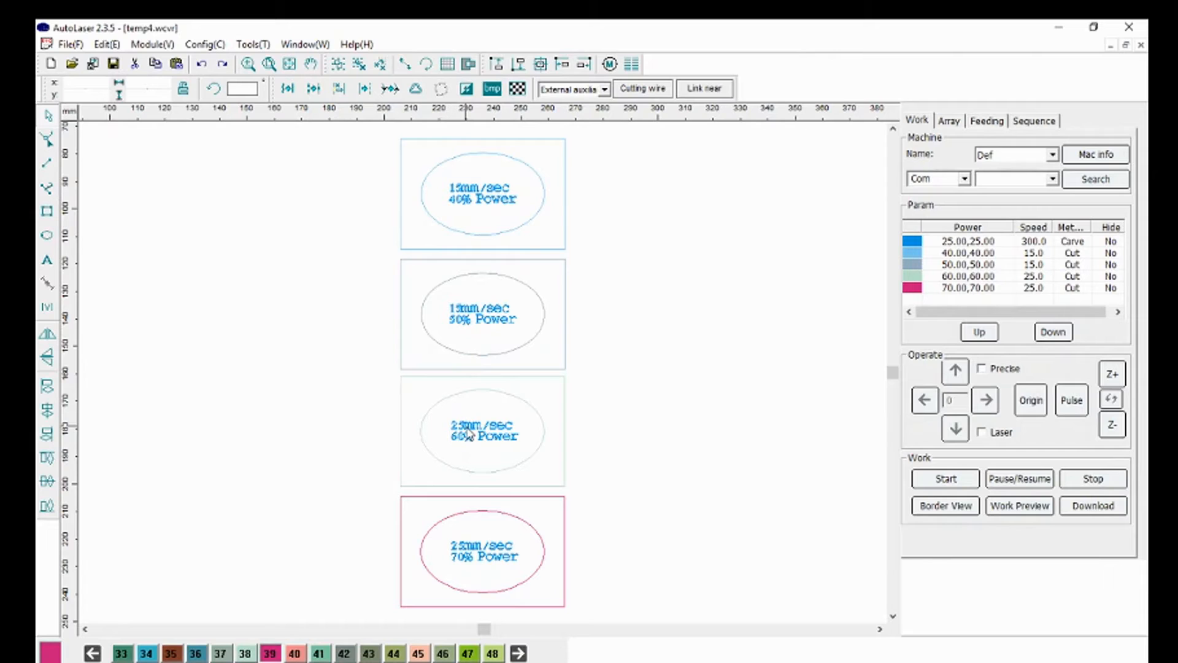
{"action": "mouse_move", "coordinate": [474, 556]}
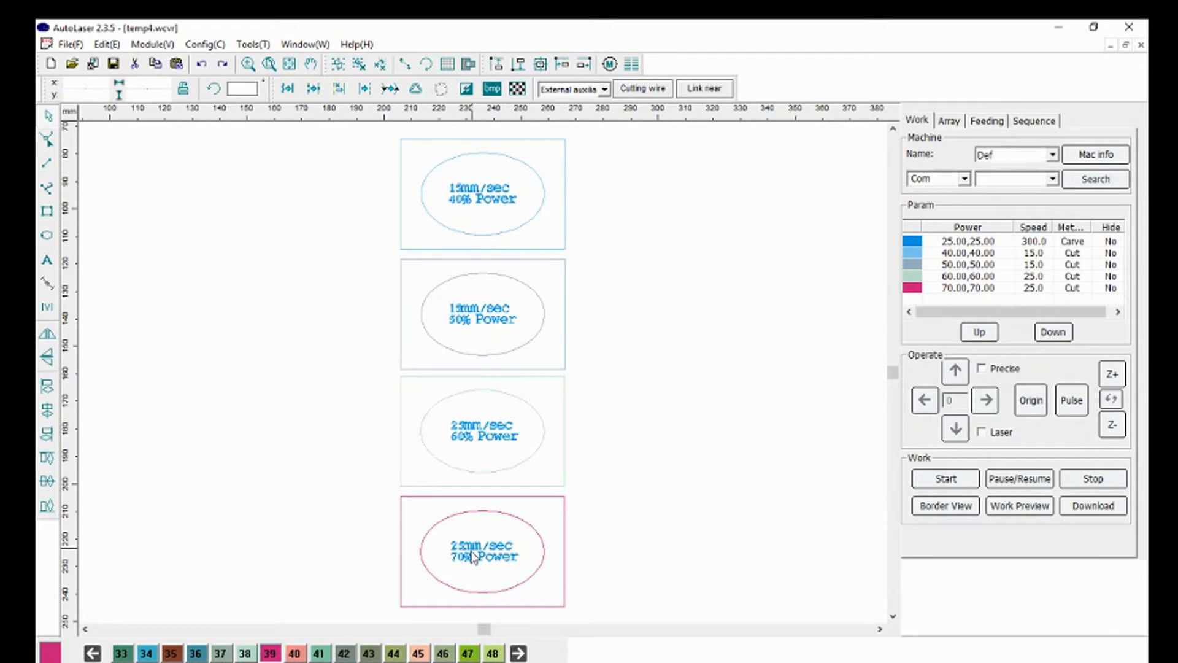
{"action": "mouse_move", "coordinate": [460, 497]}
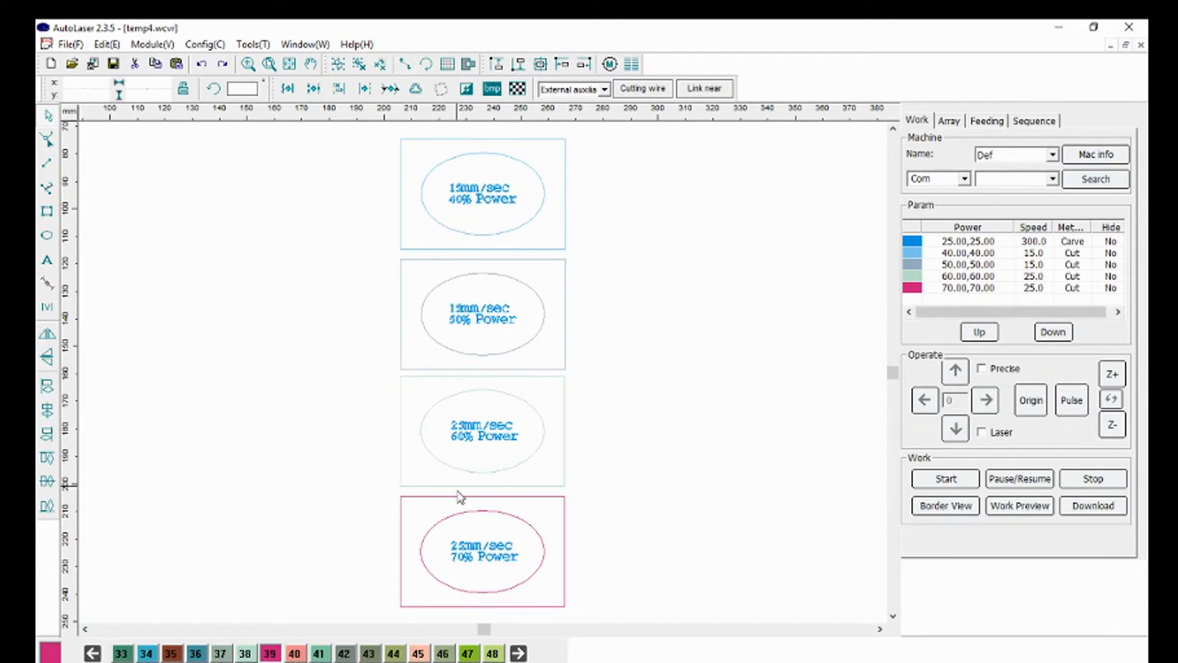